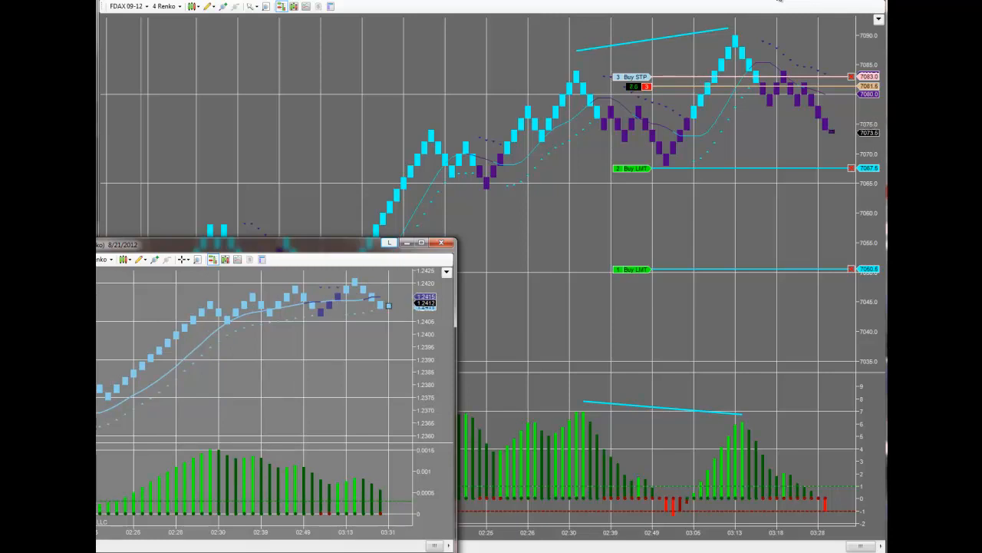
{"action": "left_click", "coordinate": [442, 243]}
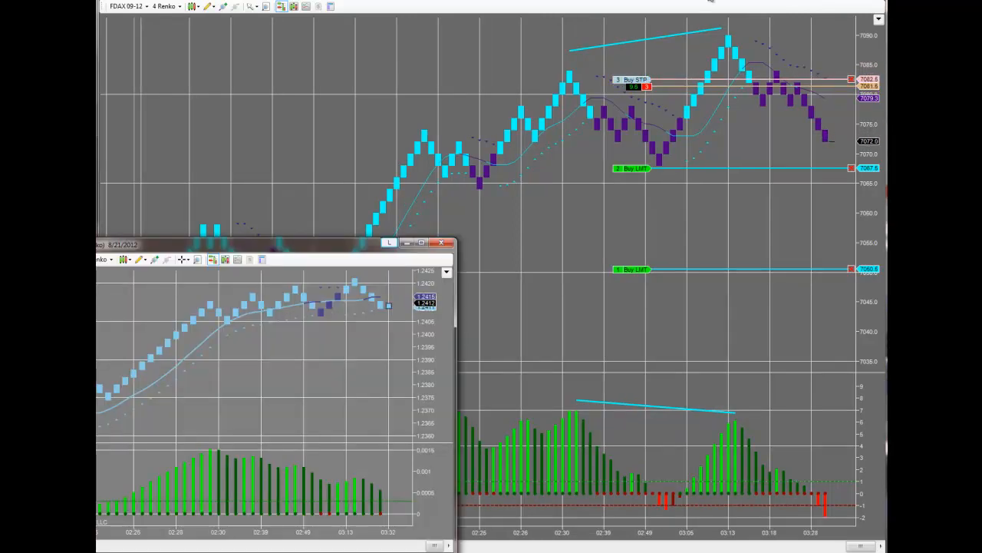
{"action": "left_click", "coordinate": [442, 242]}
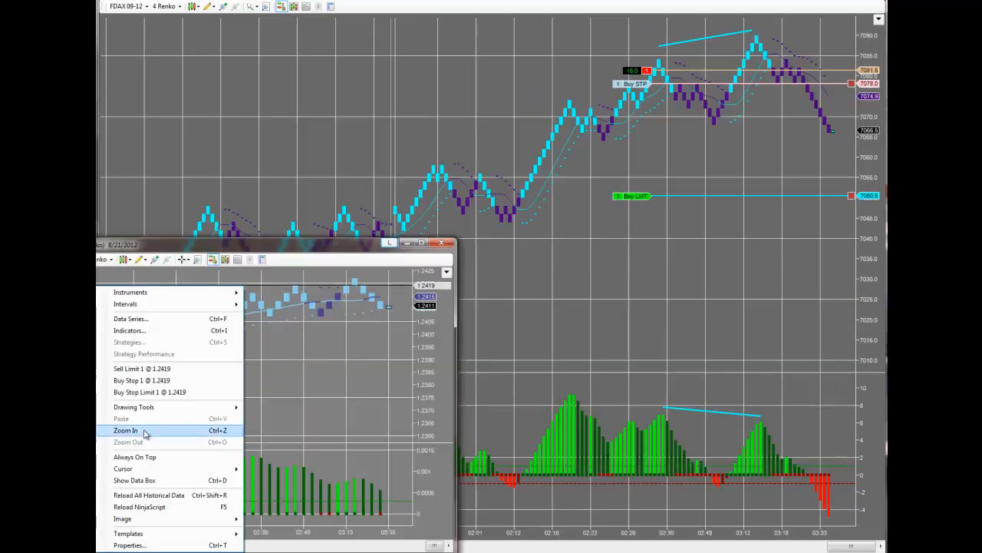
{"action": "left_click", "coordinate": [126, 430]}
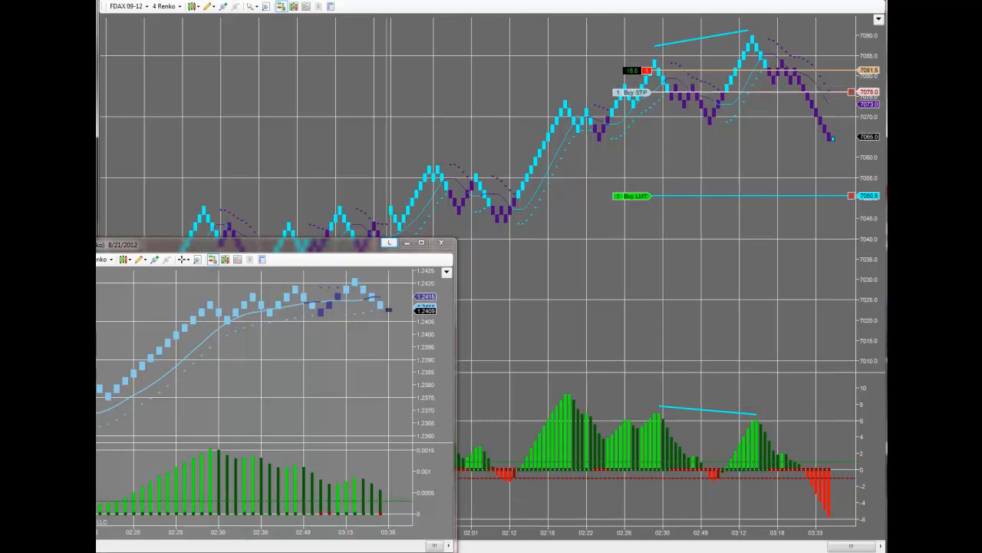